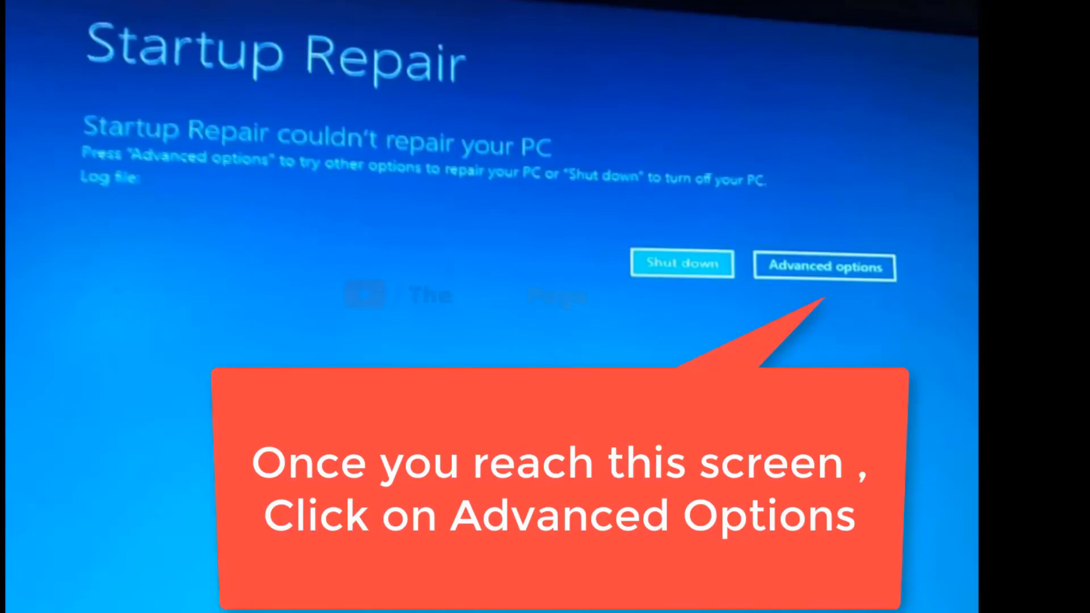
From Startup Repair's Advanced options, launch the administrator Command Prompt
left_click(824, 266)
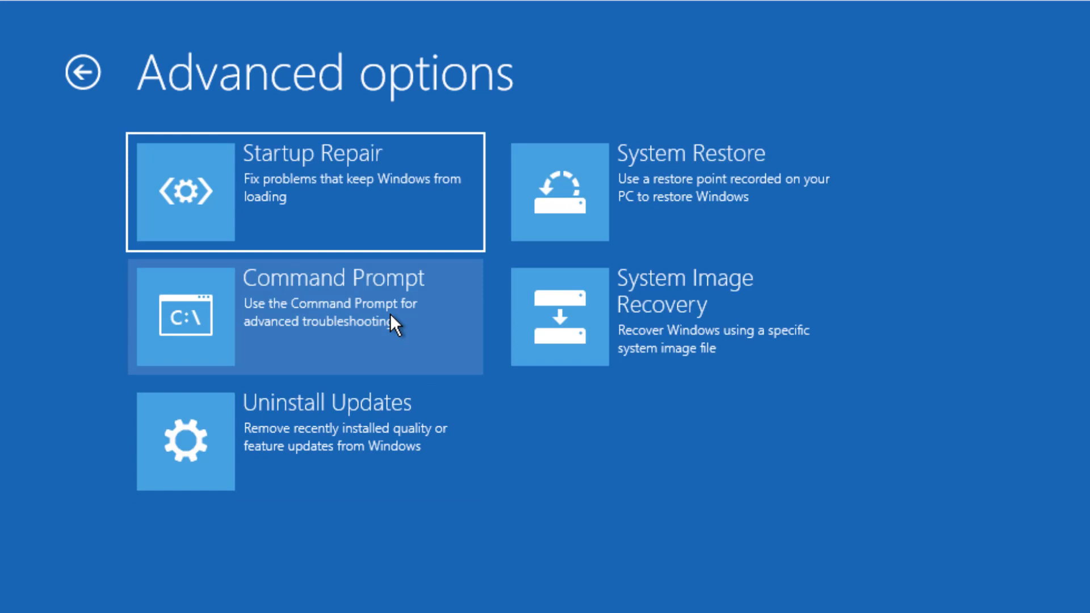
left_click(304, 316)
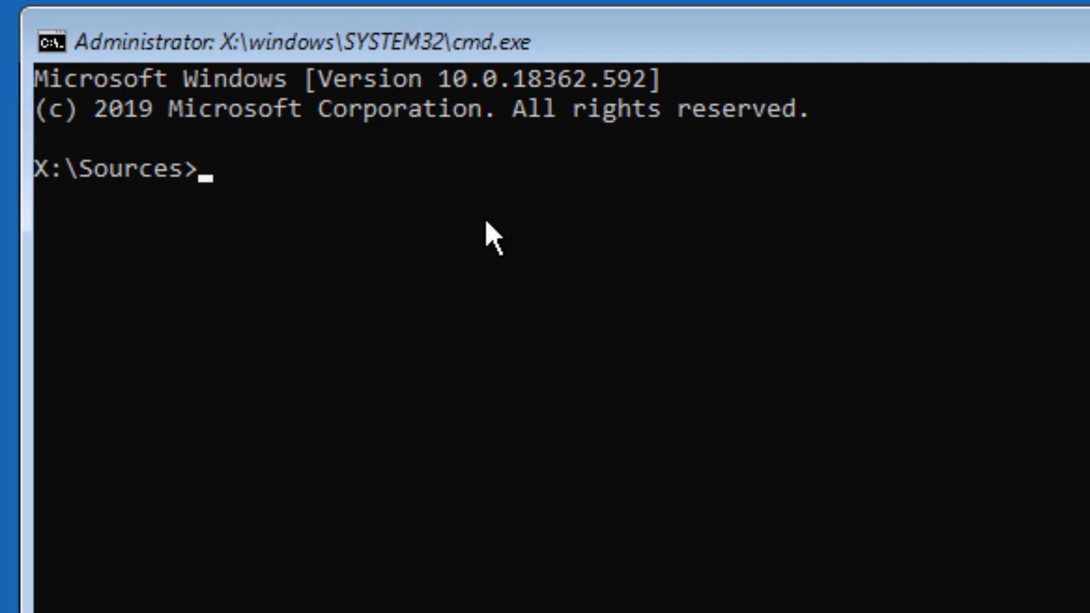
Launch a blank Notepad from the X:\Sources prompt and show its File menu
type("notepad")
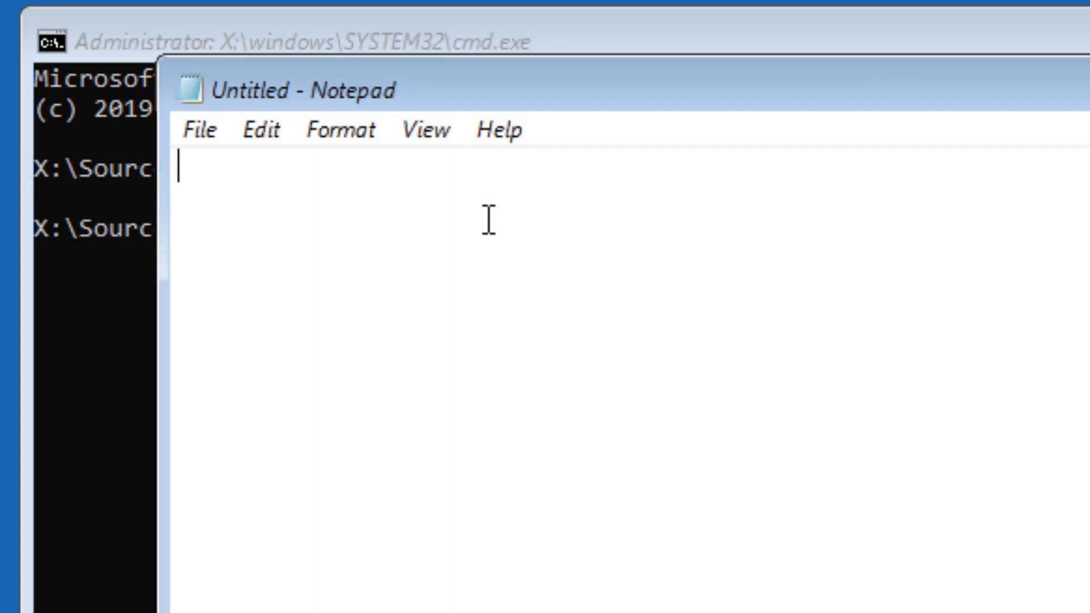
mouse_move(215, 197)
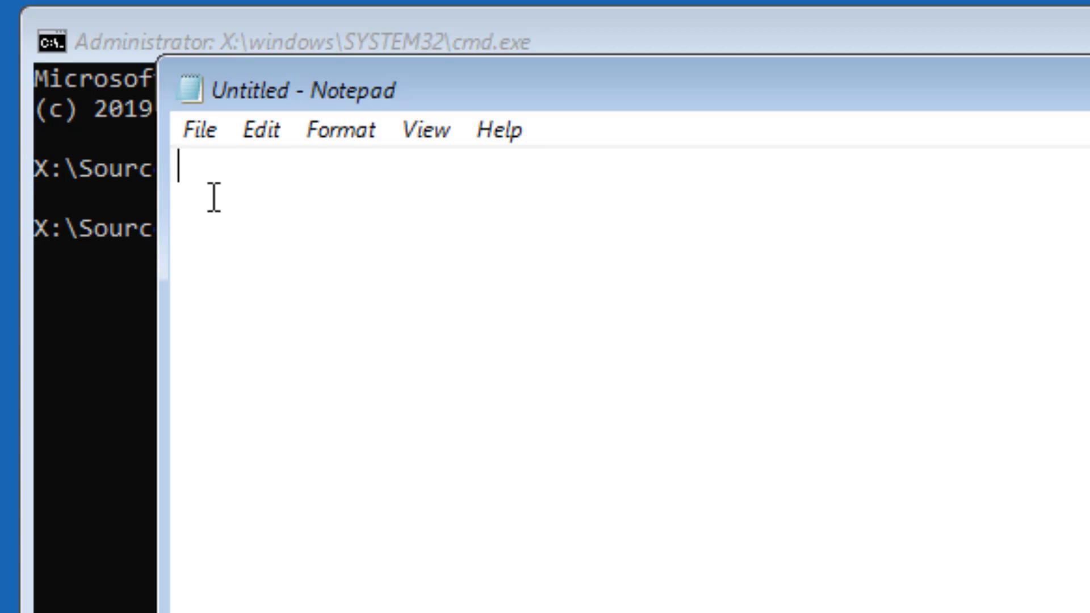
left_click(199, 129)
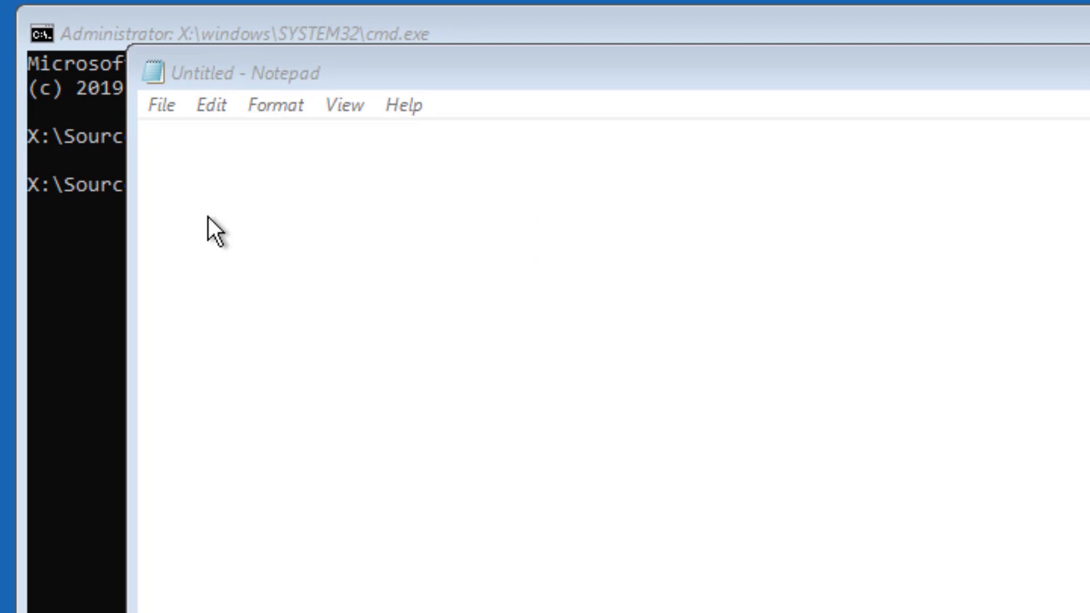
Use Notepad's Open dialog to browse up out of Sources to the D: drive root
left_click(161, 104)
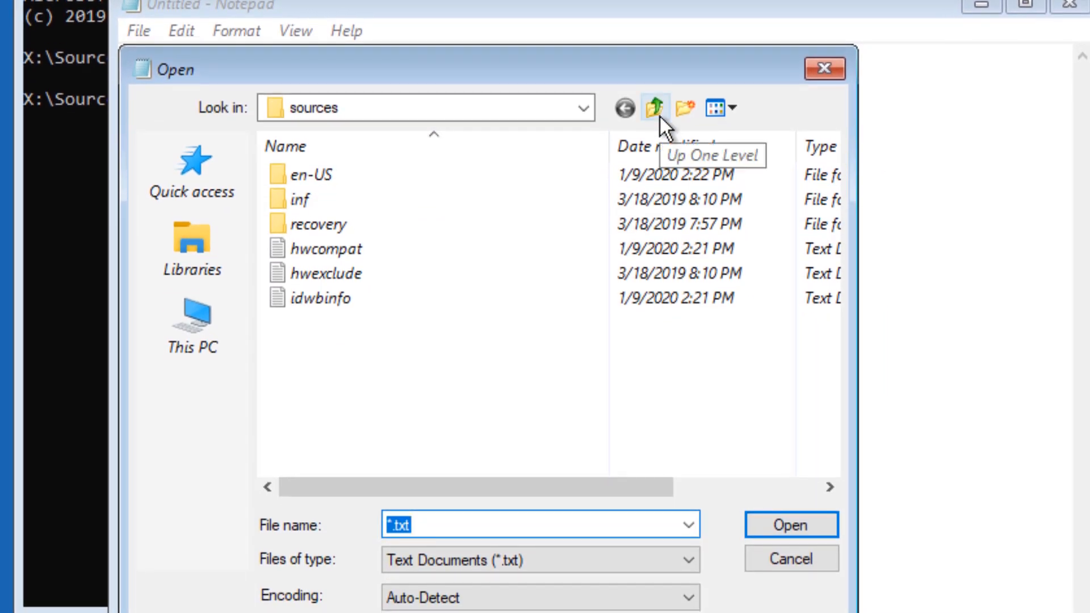
left_click(654, 108)
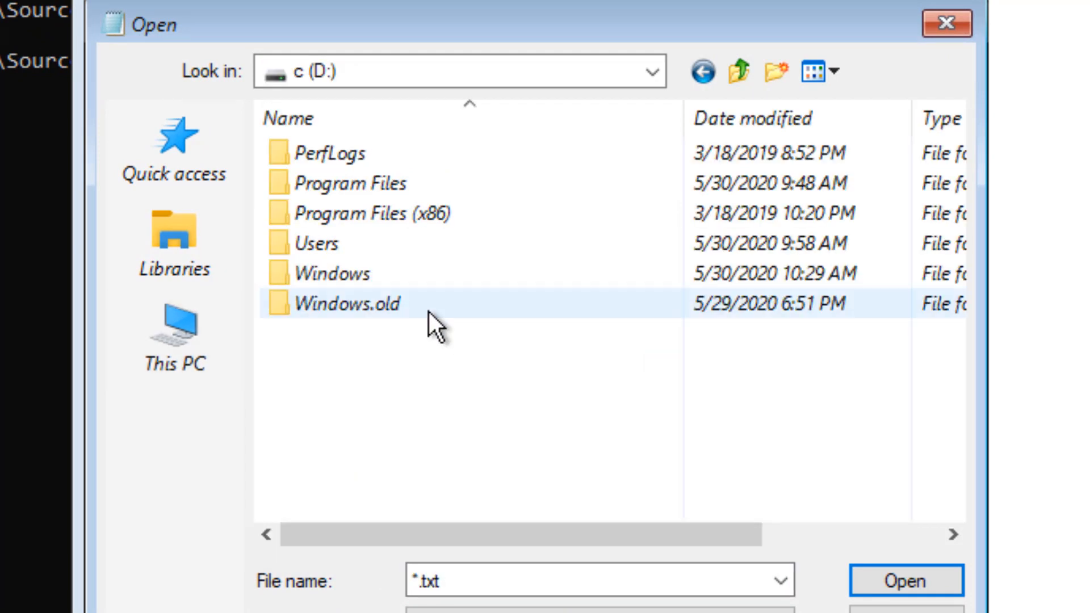
mouse_move(334, 243)
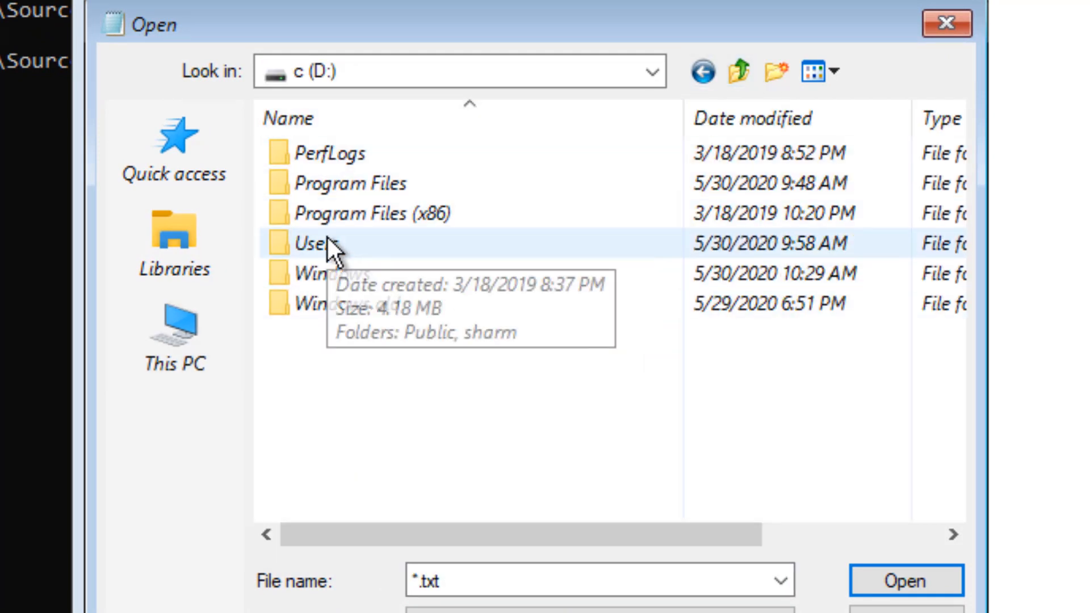
Open Users, copy the user's profile folder, and return to the D: root
double_click(311, 243)
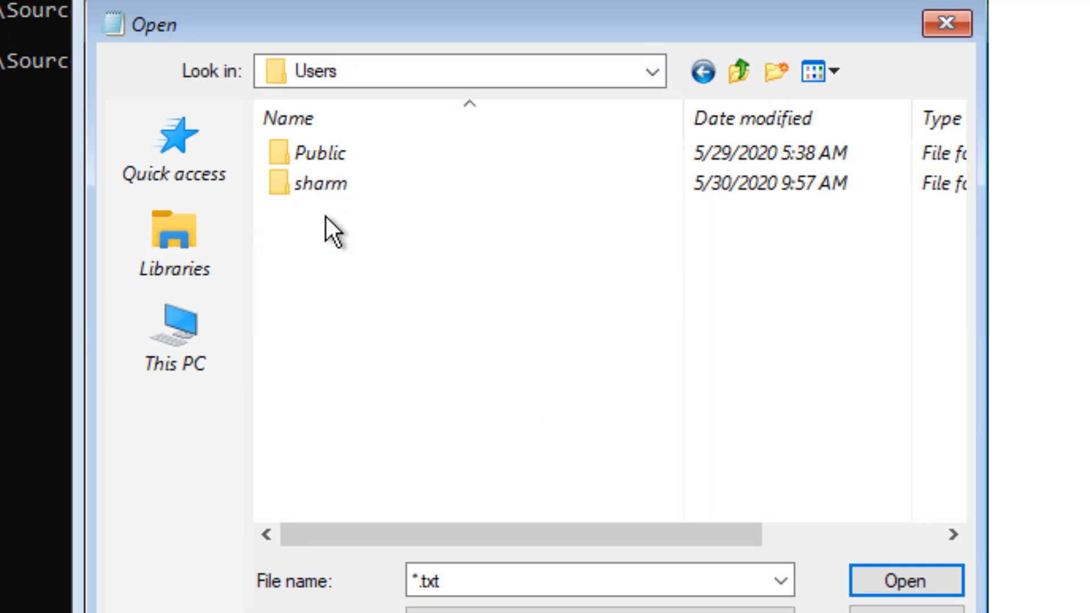
right_click(313, 183)
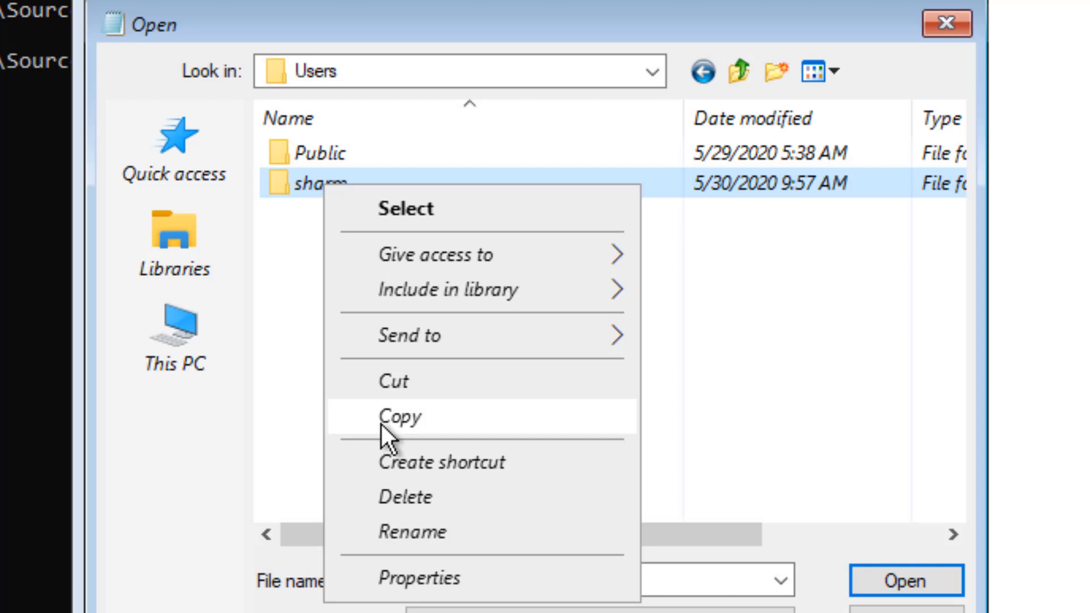
left_click(313, 344)
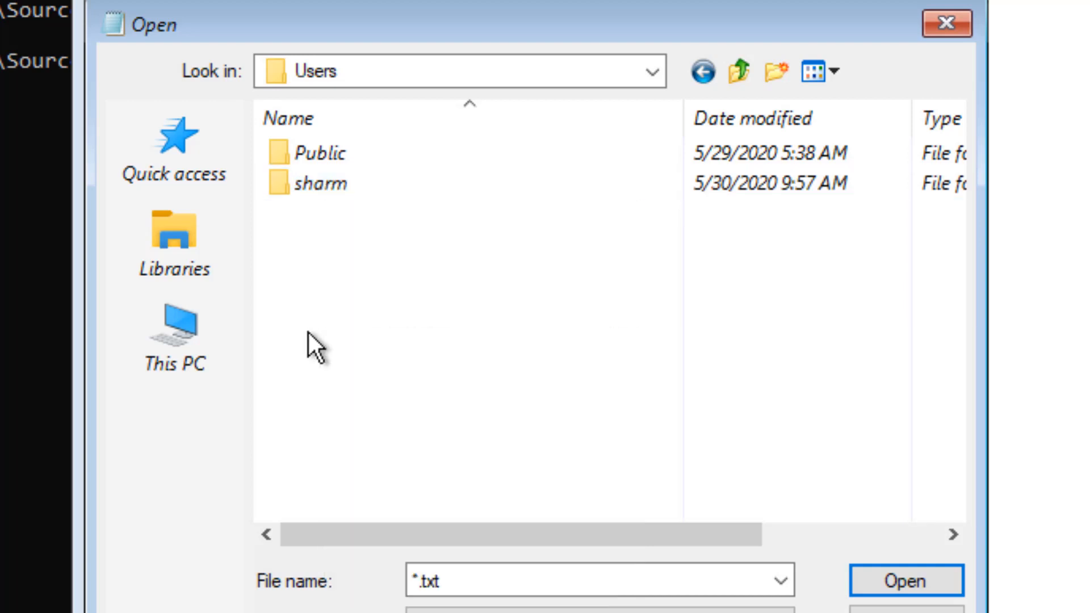
mouse_move(348, 188)
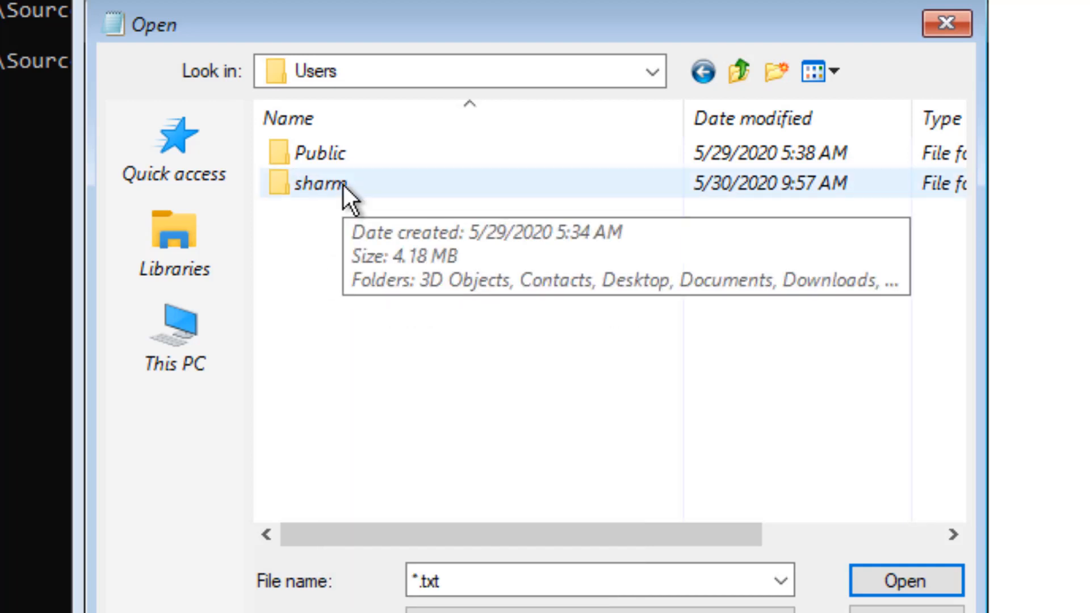
right_click(316, 183)
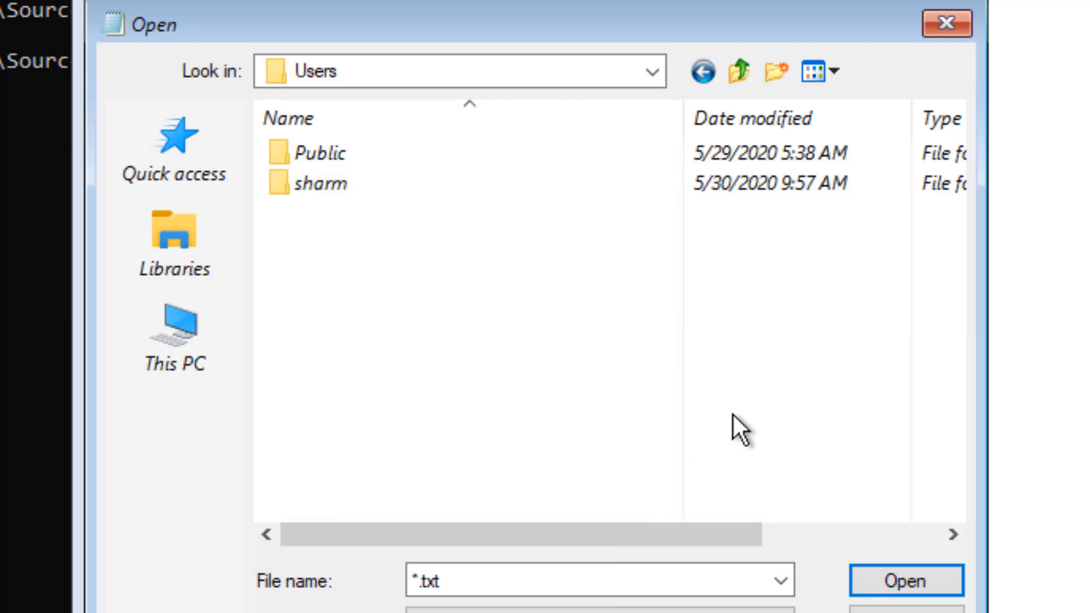
right_click(319, 183)
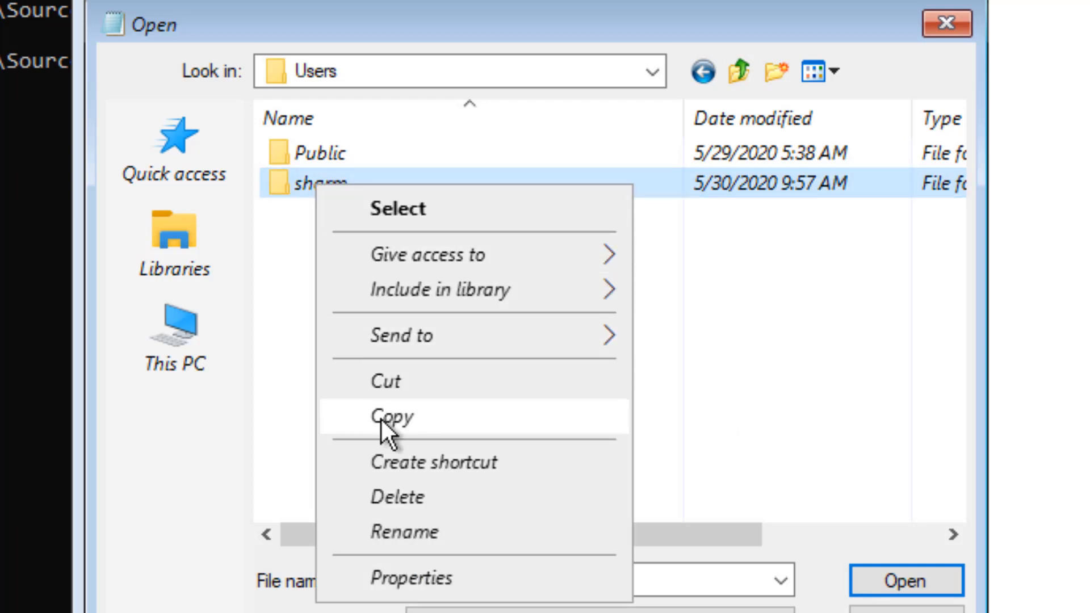
left_click(739, 72)
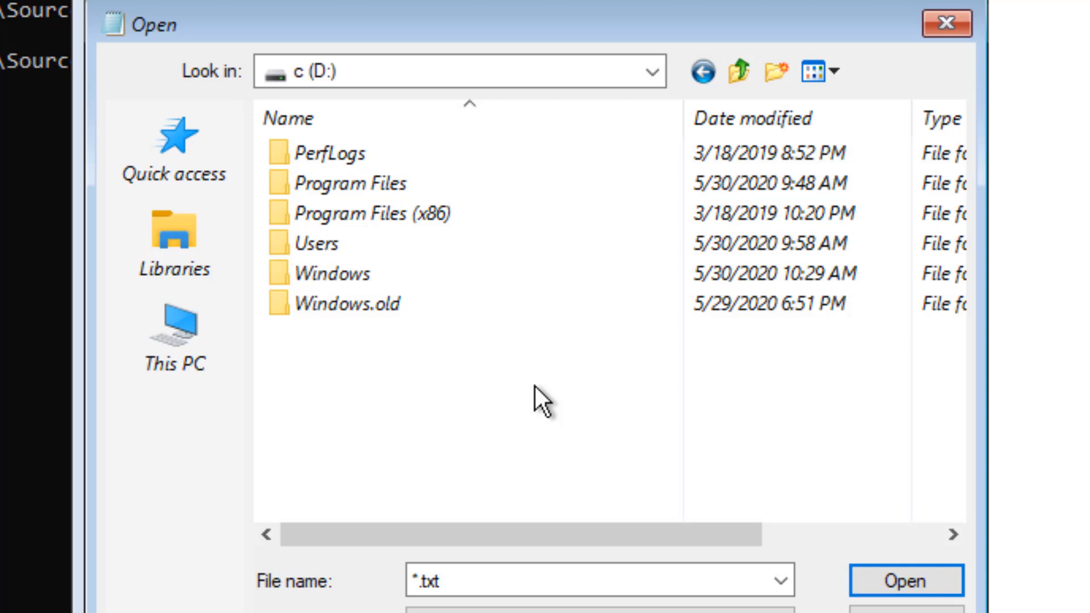
mouse_move(761, 152)
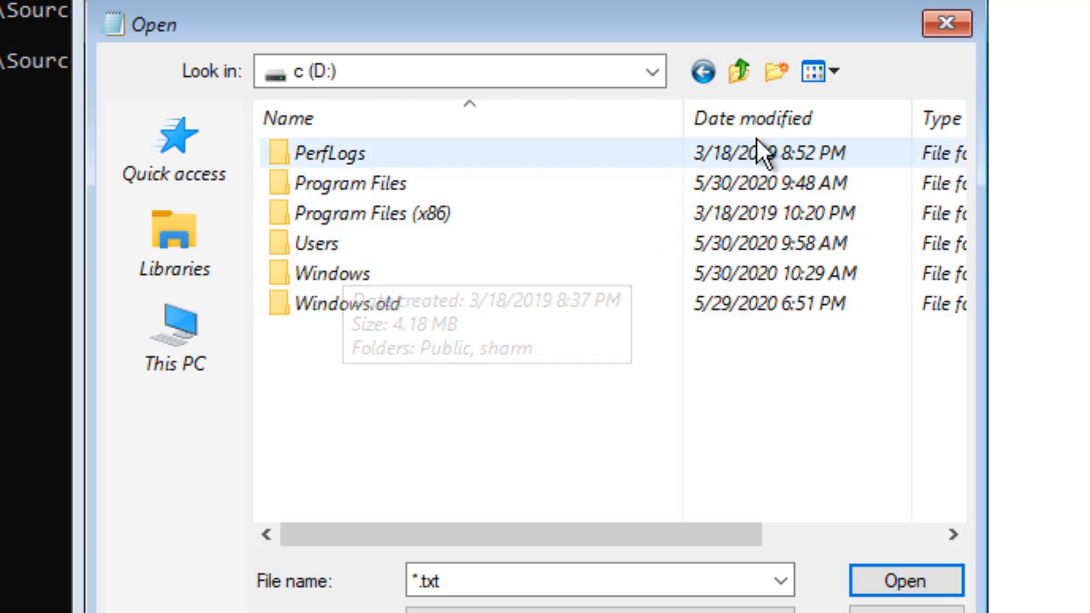